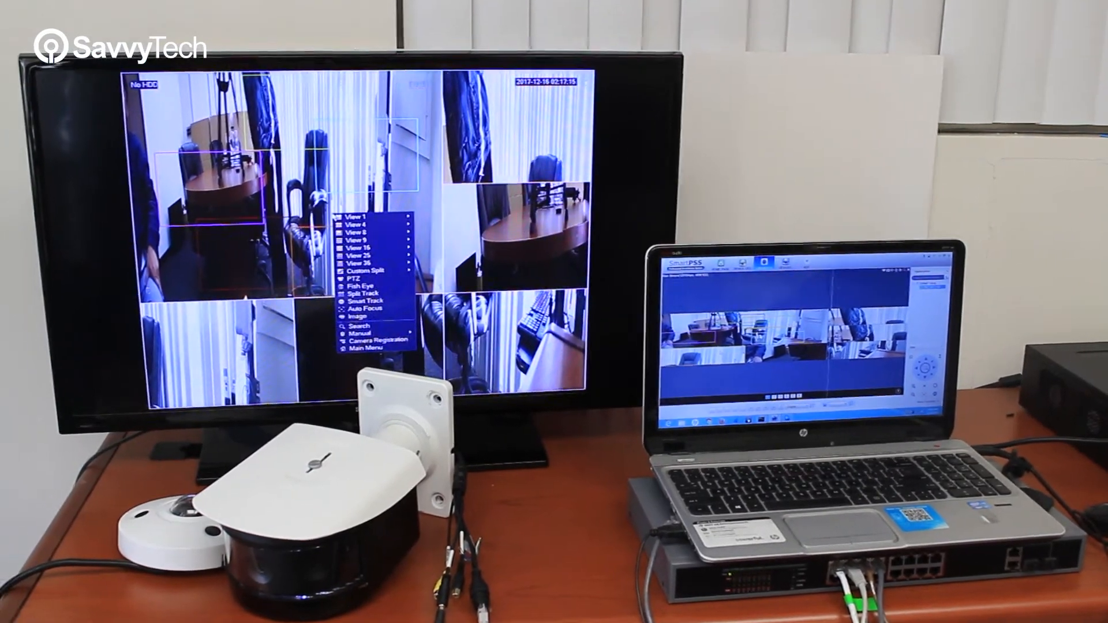
Step: Reach the Camera registration settings through the recorder's Main Menu
{"action": "left_click", "coordinate": [360, 347]}
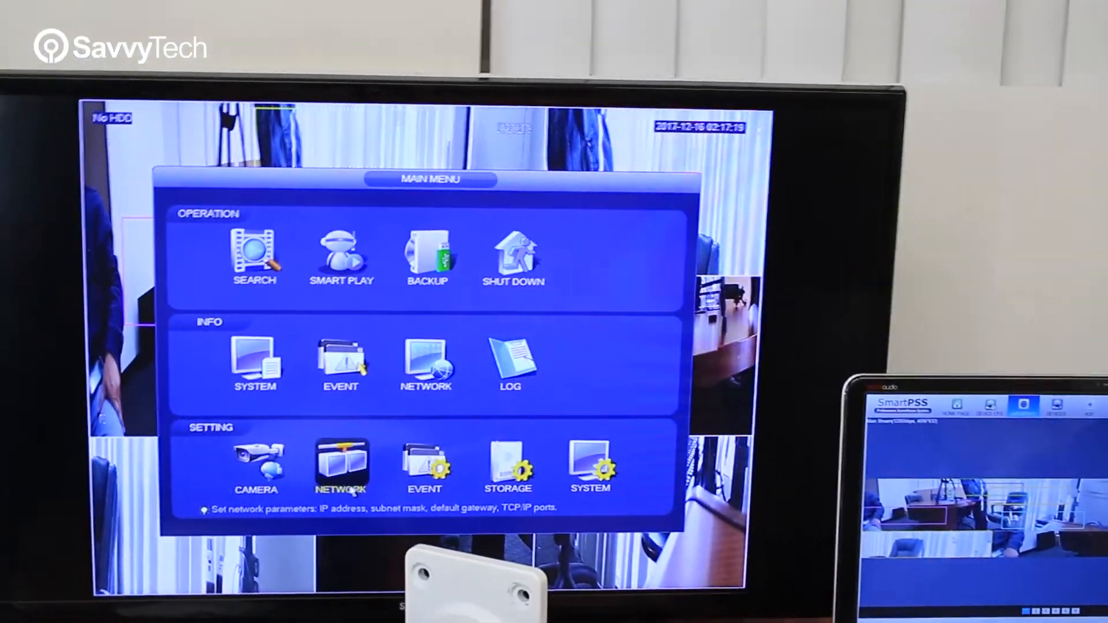
{"action": "left_click", "coordinate": [341, 466]}
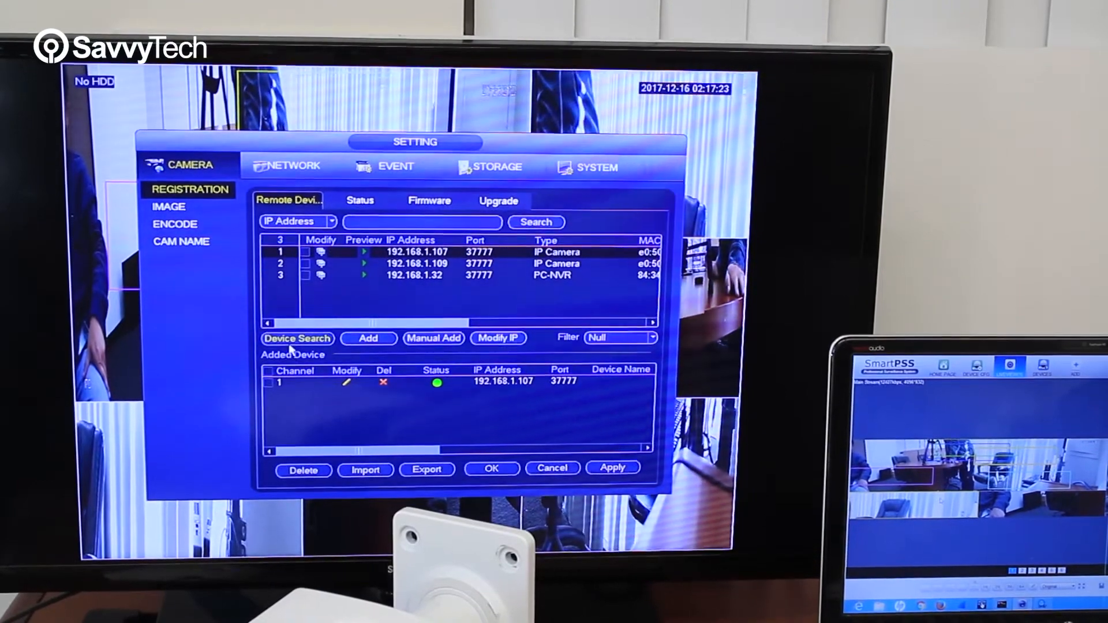
Step: Run Device Search so 192.168.1.107 appears under Added Device with green status
{"action": "left_click", "coordinate": [297, 339]}
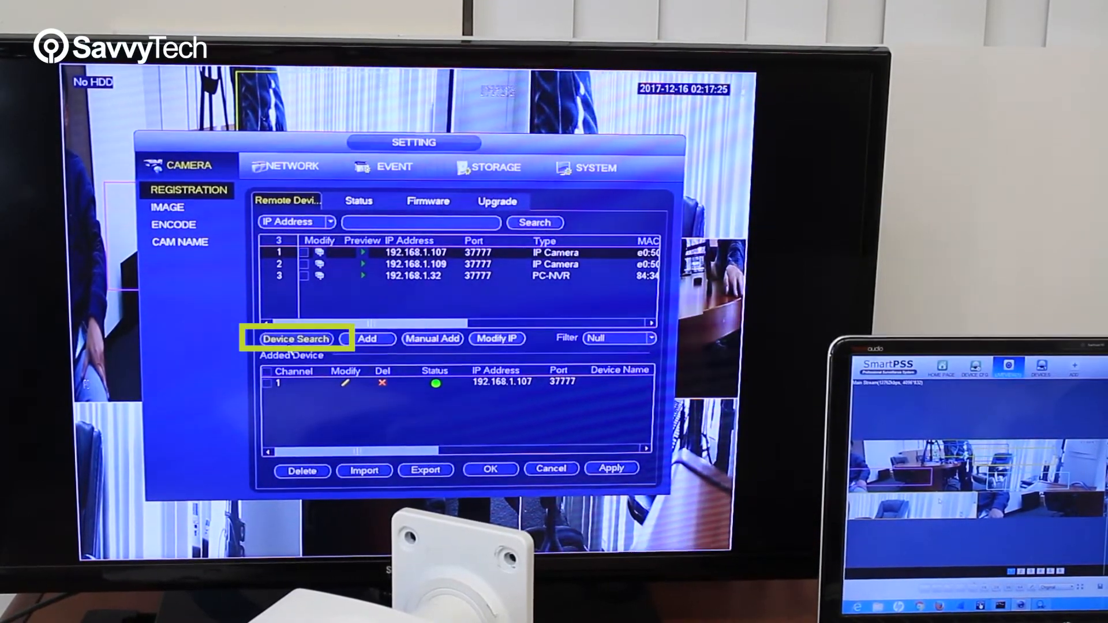
{"action": "left_click", "coordinate": [296, 340]}
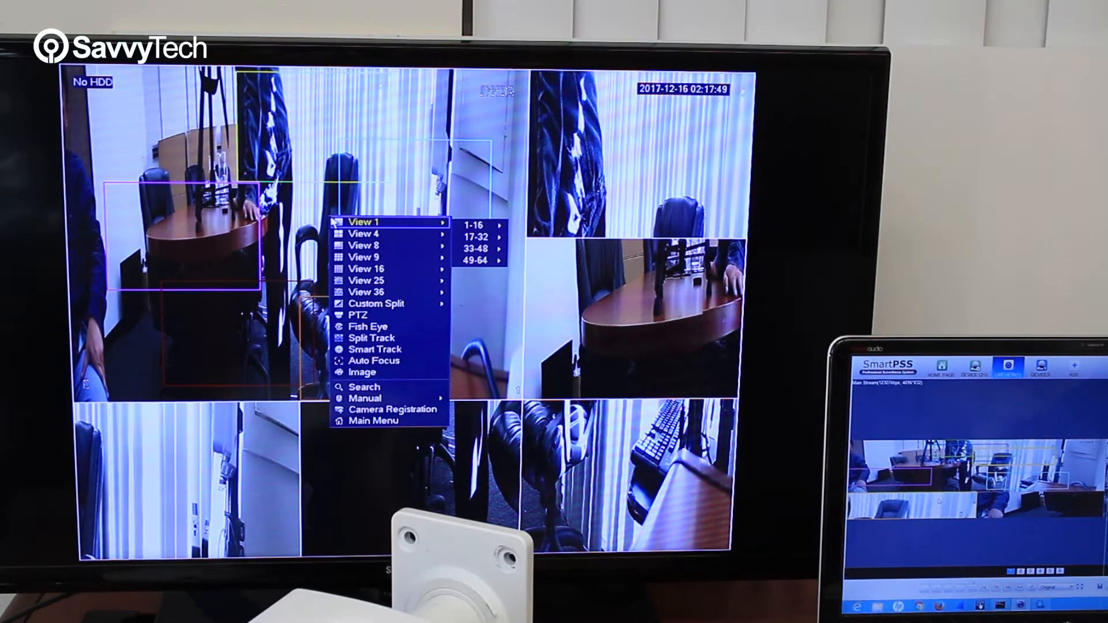
{"action": "mouse_move", "coordinate": [372, 338]}
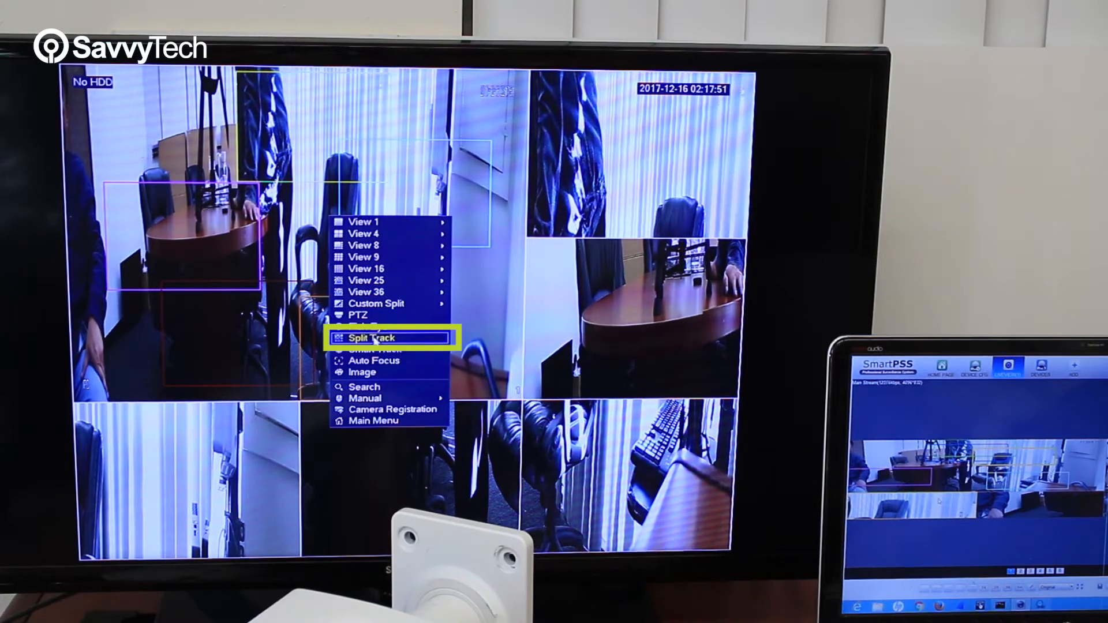
Step: Choose Split Track from the live-view context menu
{"action": "left_click", "coordinate": [370, 338]}
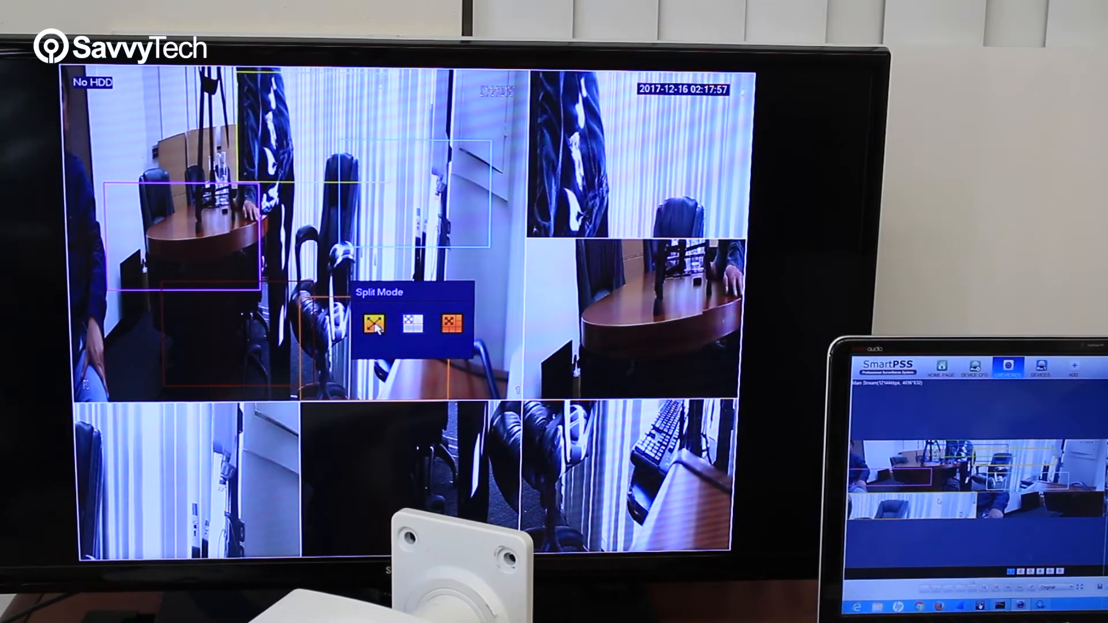
Step: Cycle the panorama through the first, second and third split modes
{"action": "left_click", "coordinate": [373, 324]}
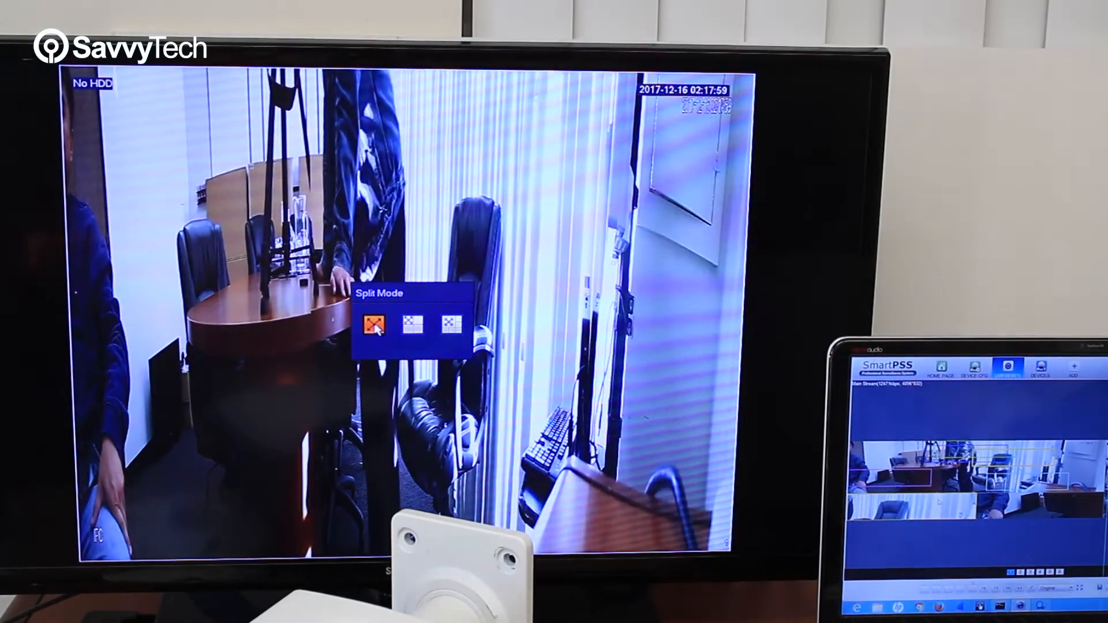
{"action": "left_click", "coordinate": [413, 323]}
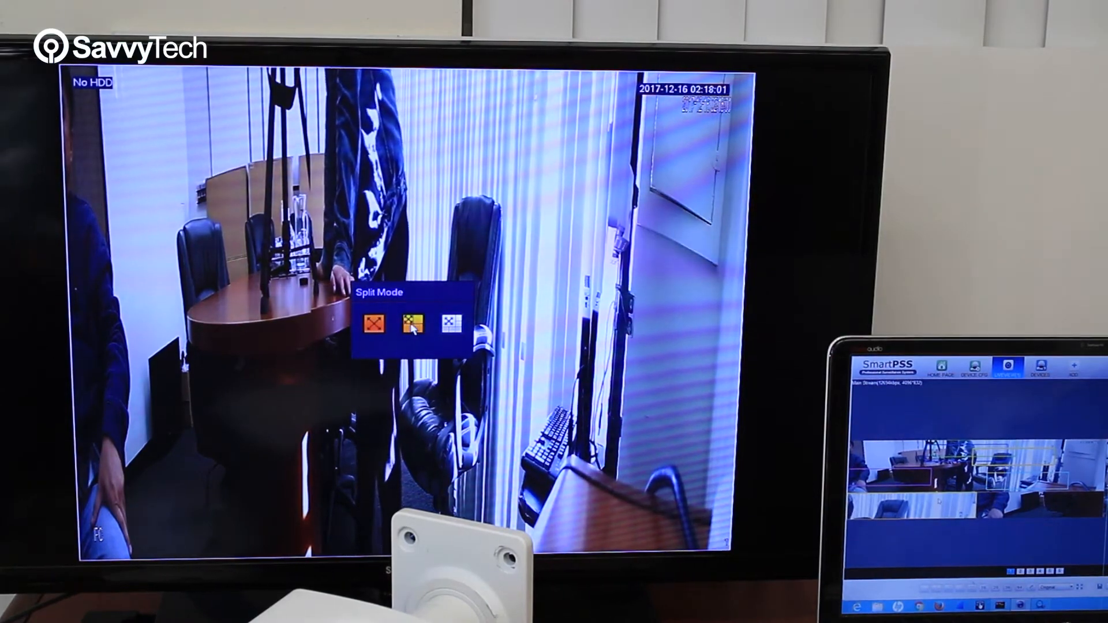
{"action": "left_click", "coordinate": [413, 324]}
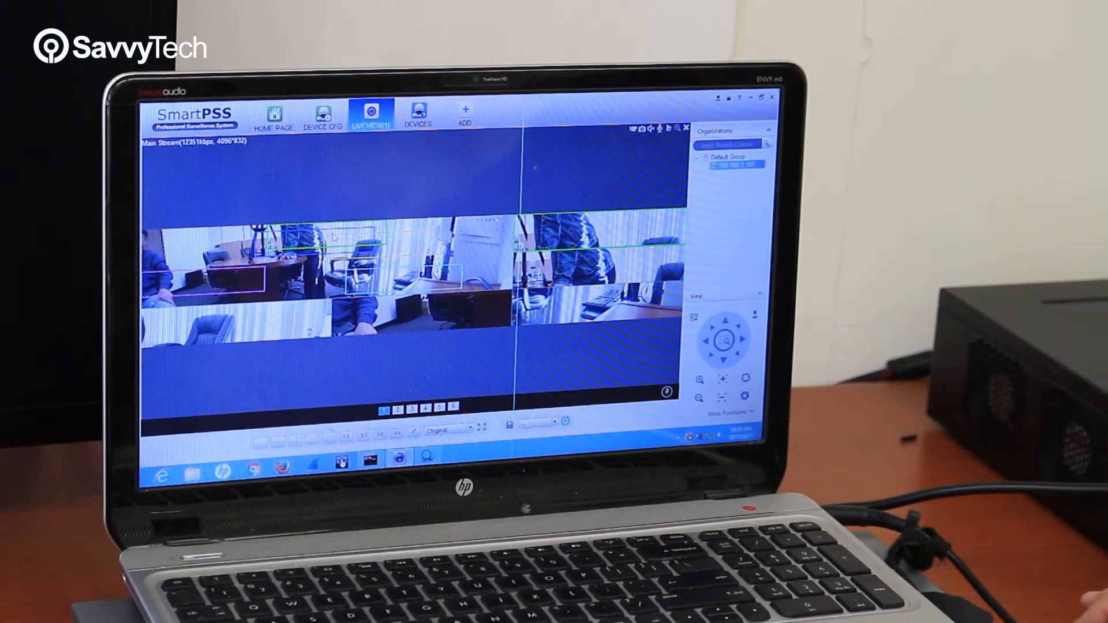
Step: From the Home Page, show the Devices list with 192.168.1.107 online
{"action": "left_click", "coordinate": [273, 113]}
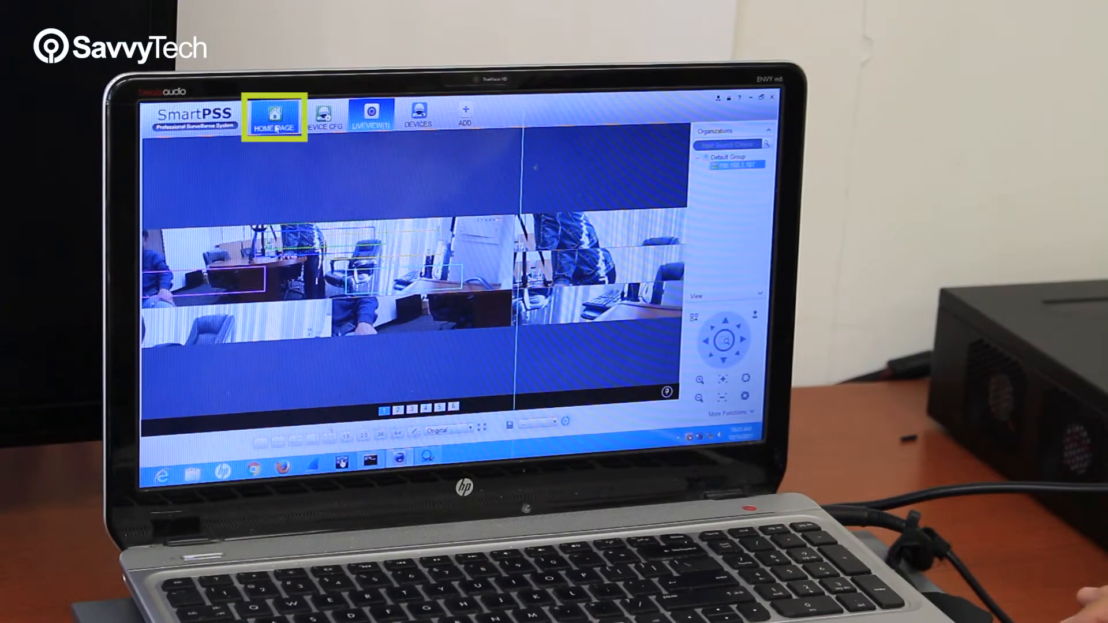
{"action": "left_click", "coordinate": [274, 115]}
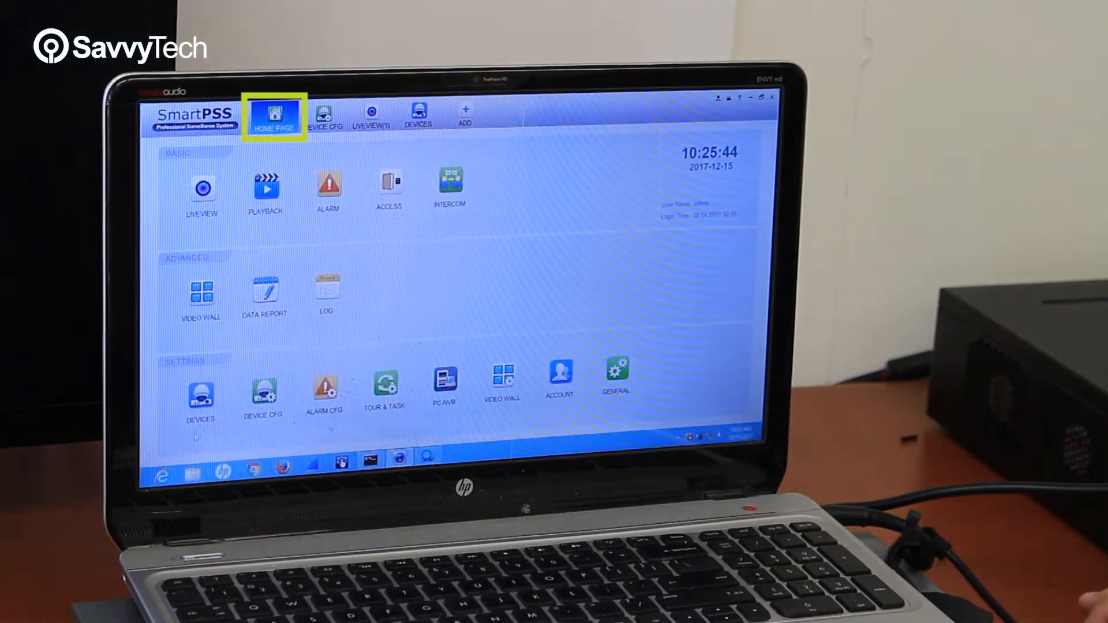
{"action": "left_click", "coordinate": [418, 113]}
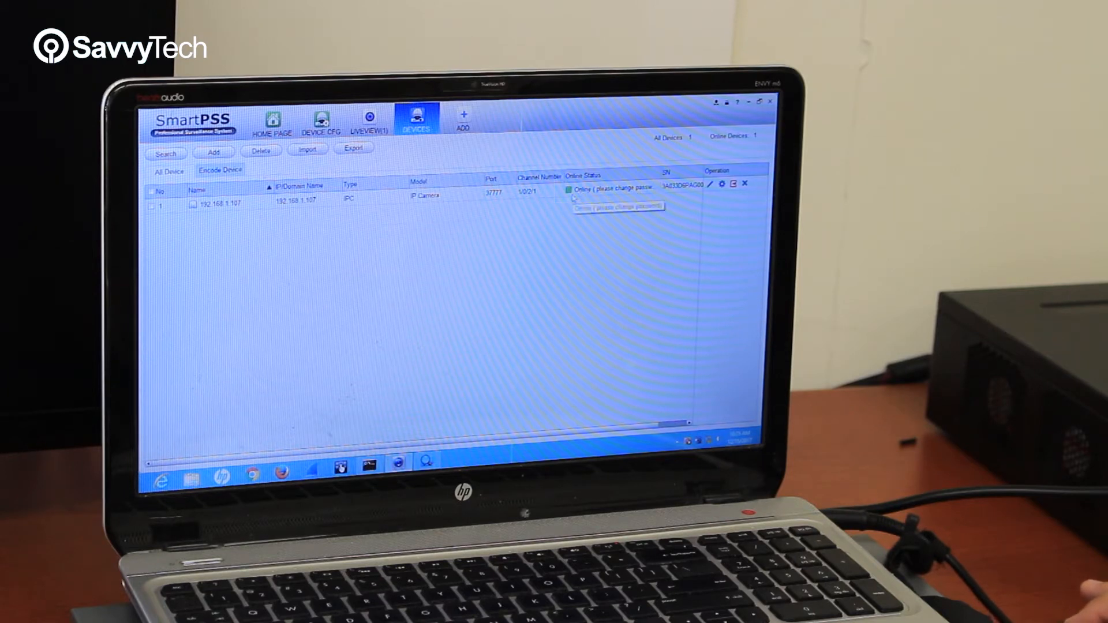
Step: Switch to Live View showing the split panoramic stream from 192.168.1.107
{"action": "left_click", "coordinate": [370, 119]}
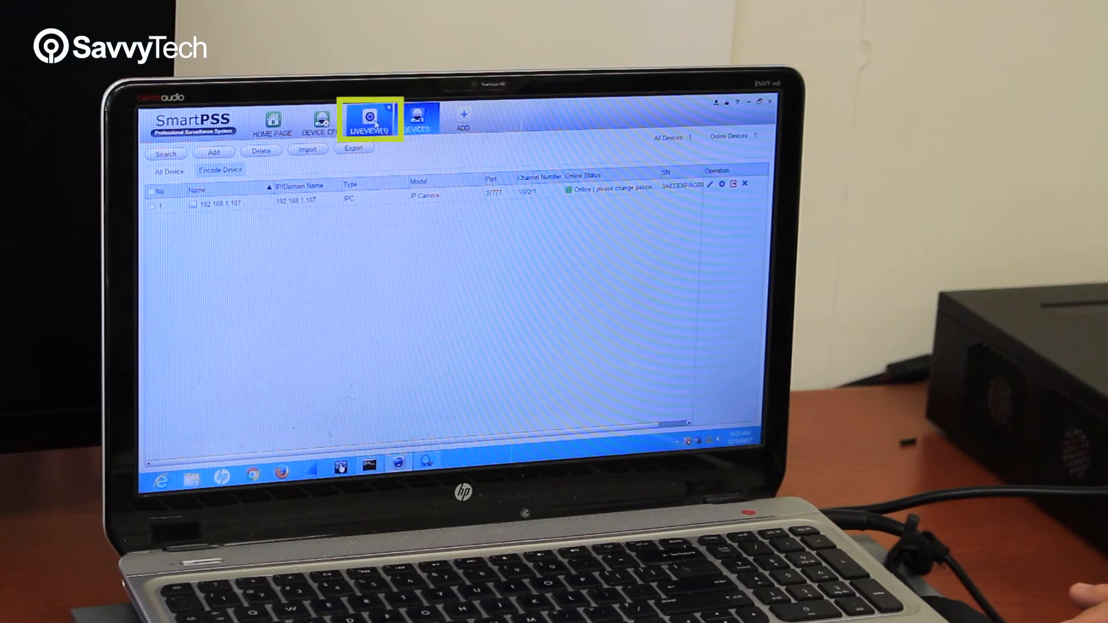
{"action": "left_click", "coordinate": [369, 118]}
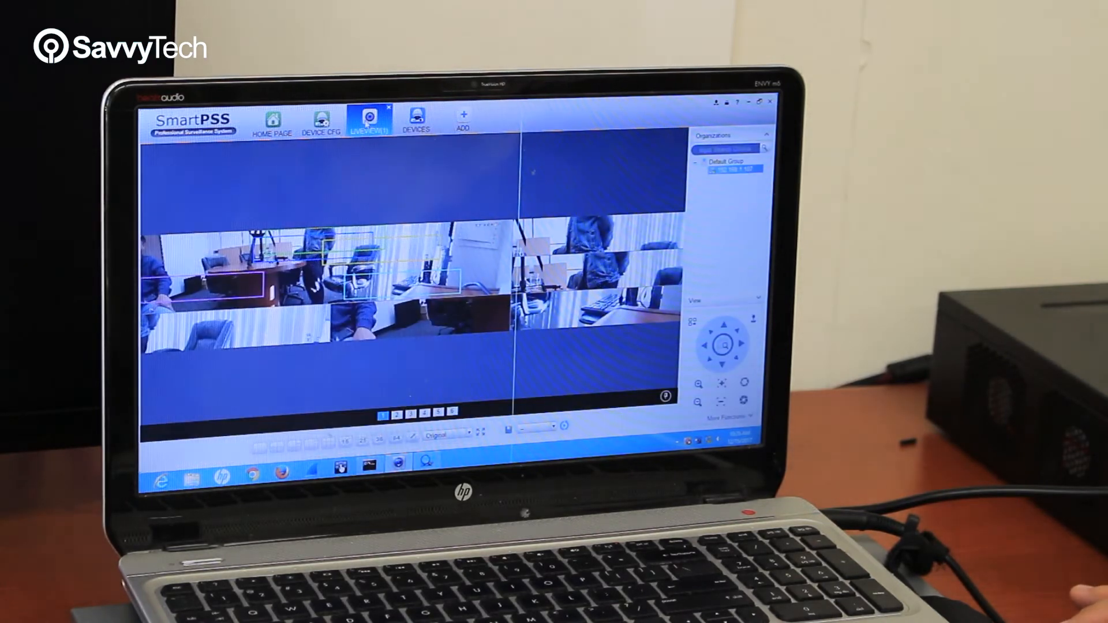